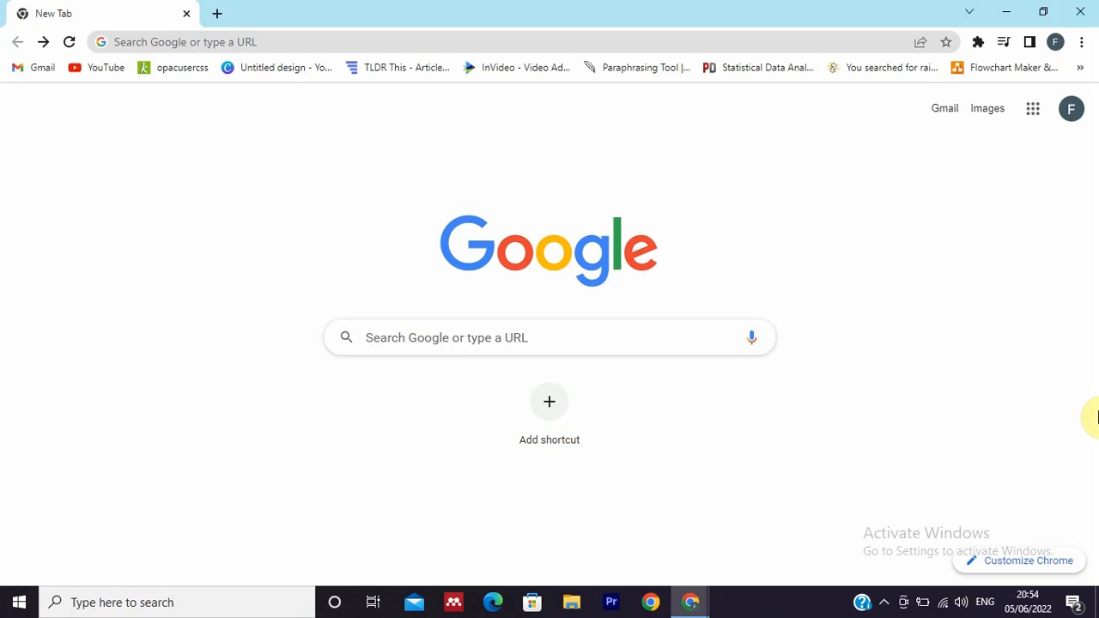
pyautogui.moveTo(1006, 292)
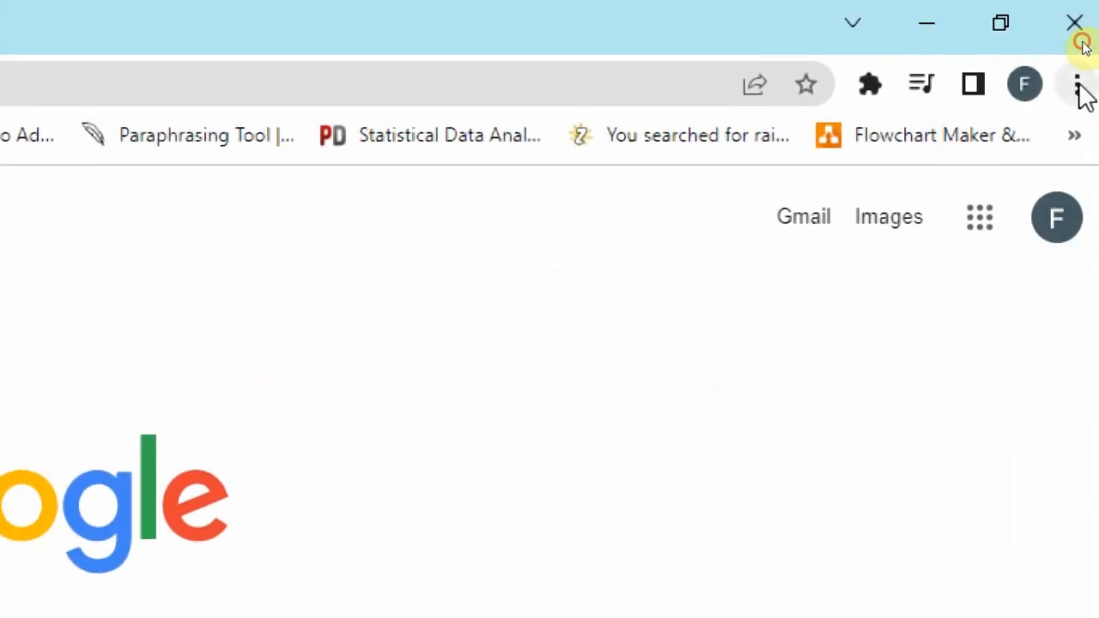
# Go to Chrome Settings from the menu and show the Autofill section.
pyautogui.click(1078, 84)
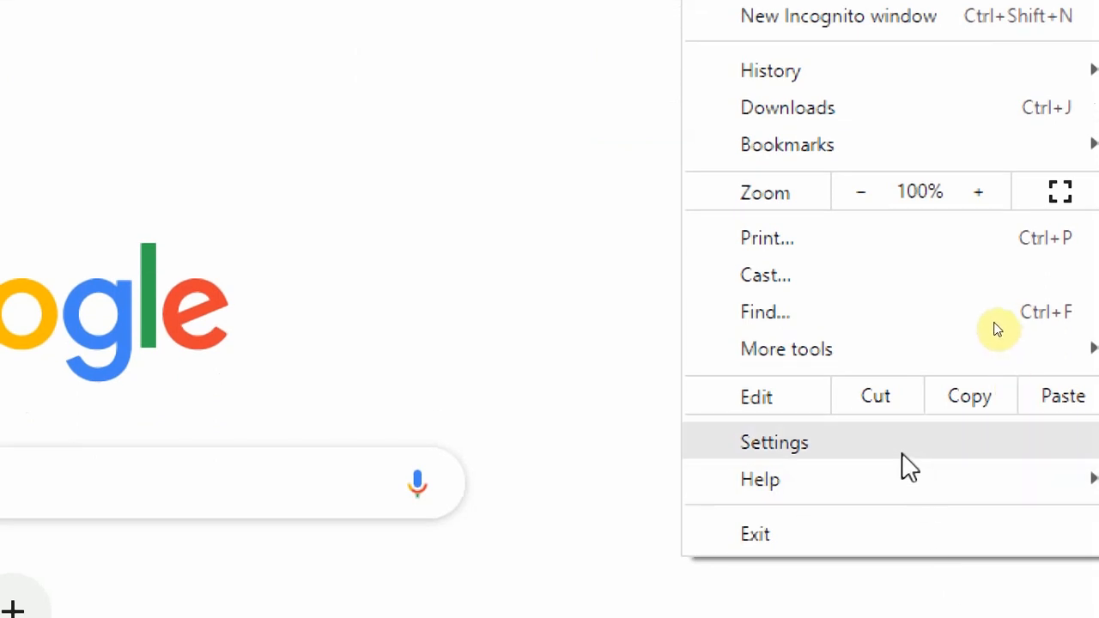
pyautogui.click(772, 442)
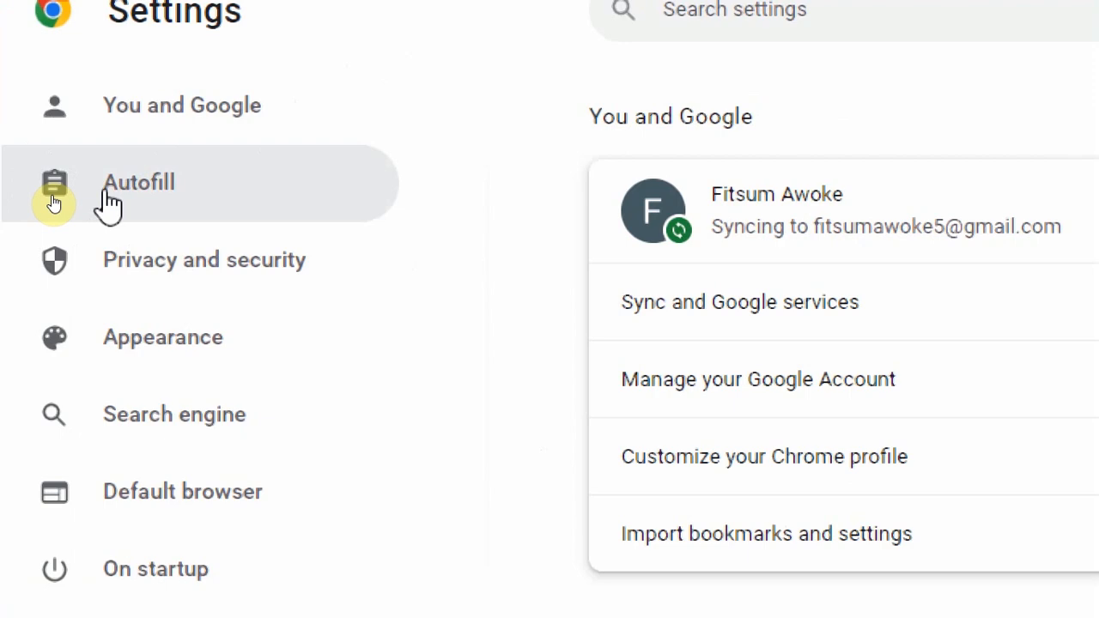
pyautogui.click(137, 182)
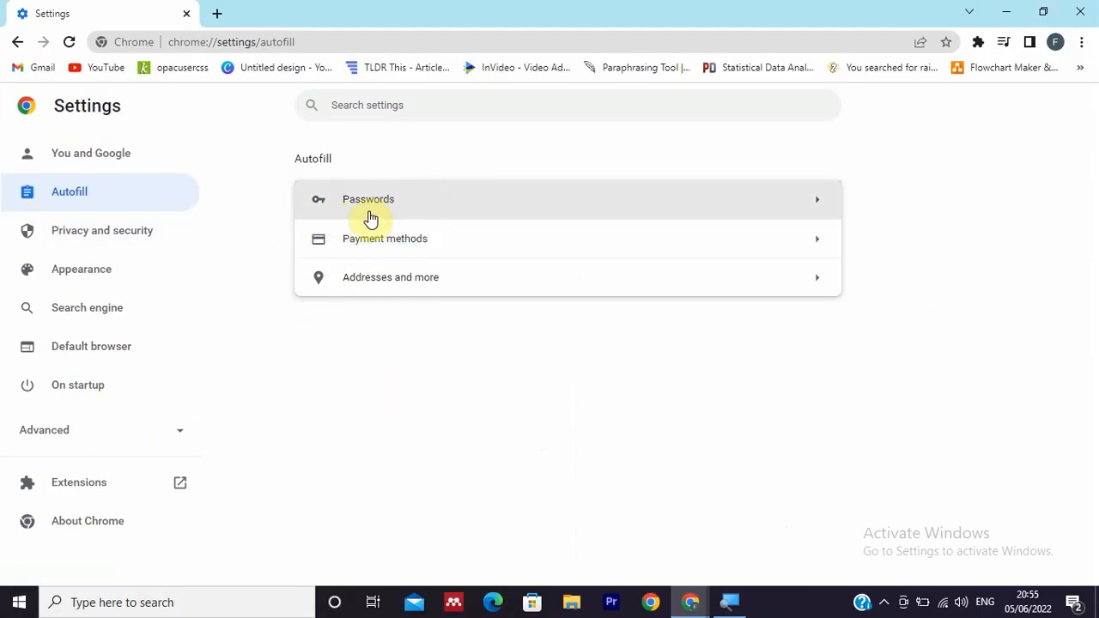
# Go to Passwords under Autofill and scroll to the Saved Passwords list.
pyautogui.click(367, 199)
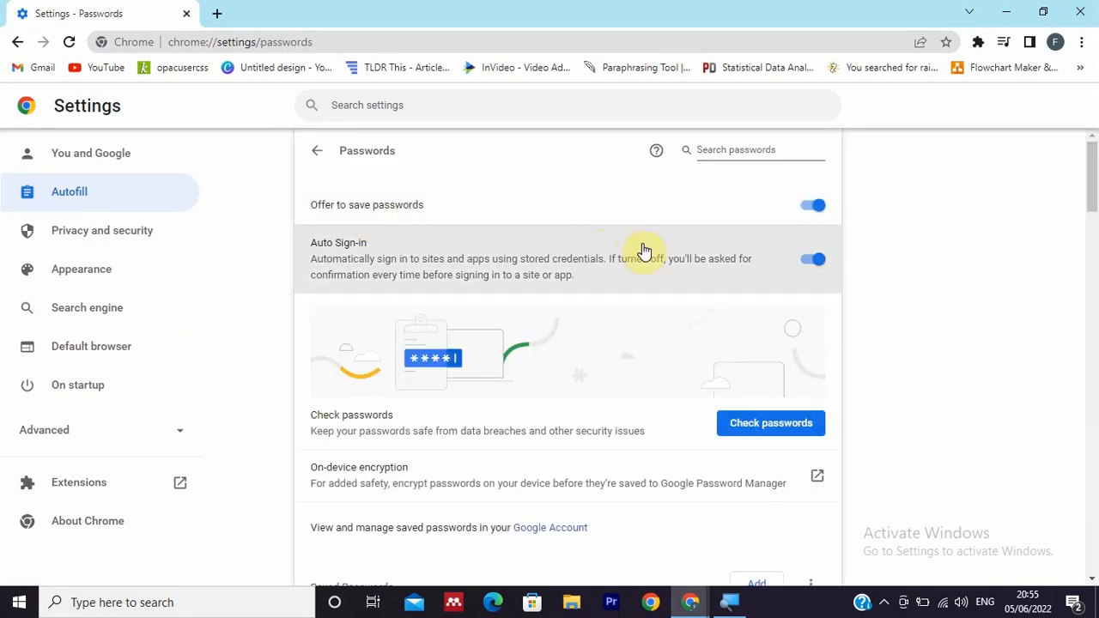
pyautogui.scroll(-3)
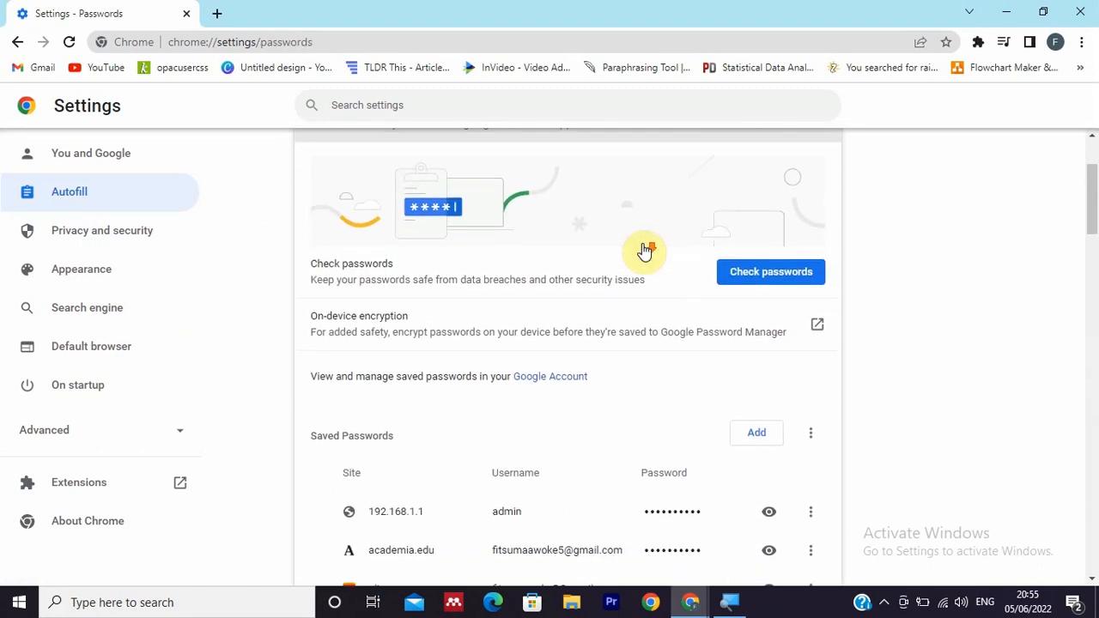
pyautogui.scroll(-3)
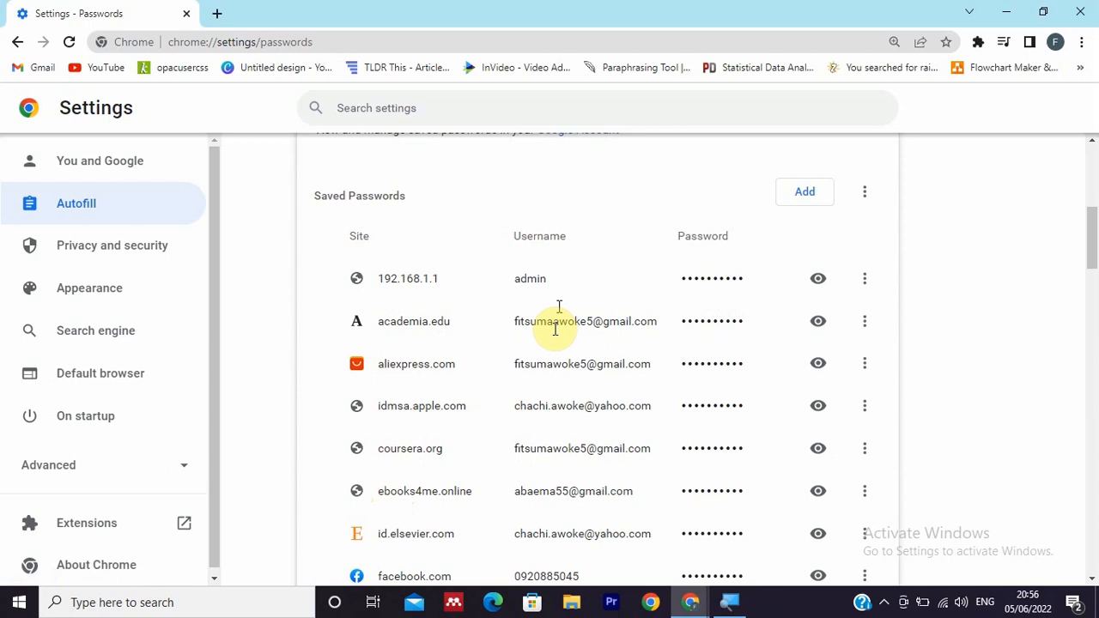
pyautogui.moveTo(729, 380)
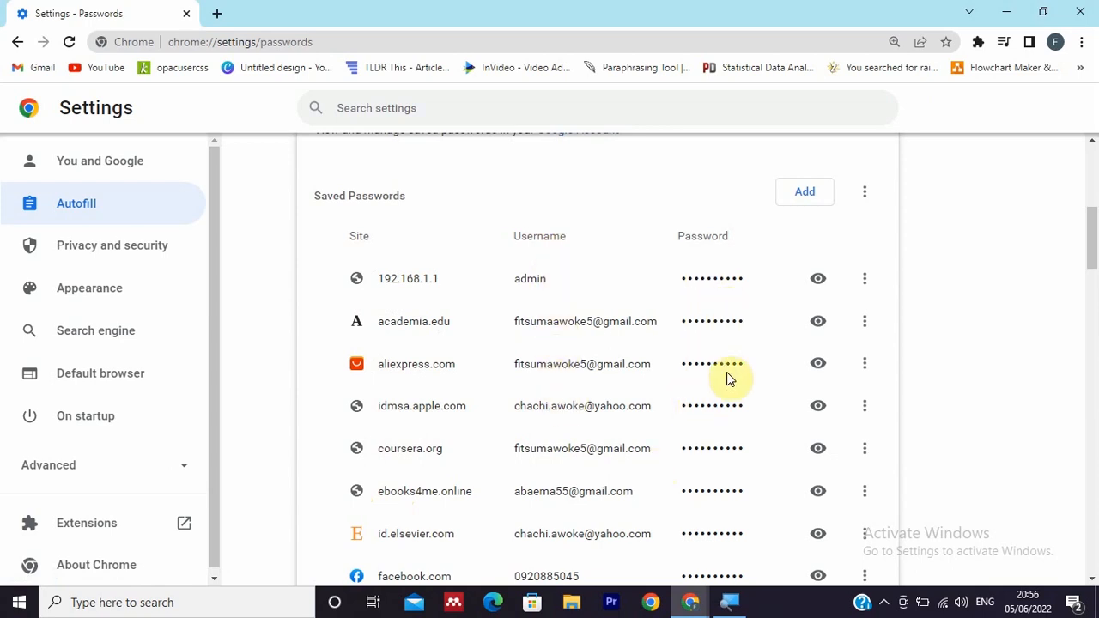
pyautogui.moveTo(735, 261)
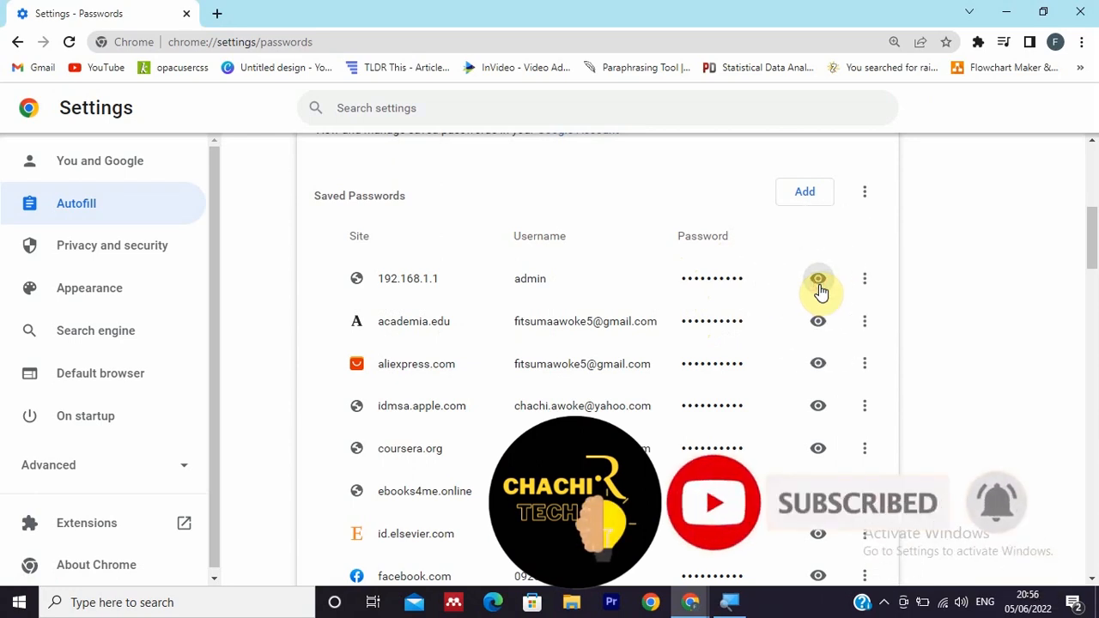
pyautogui.click(817, 279)
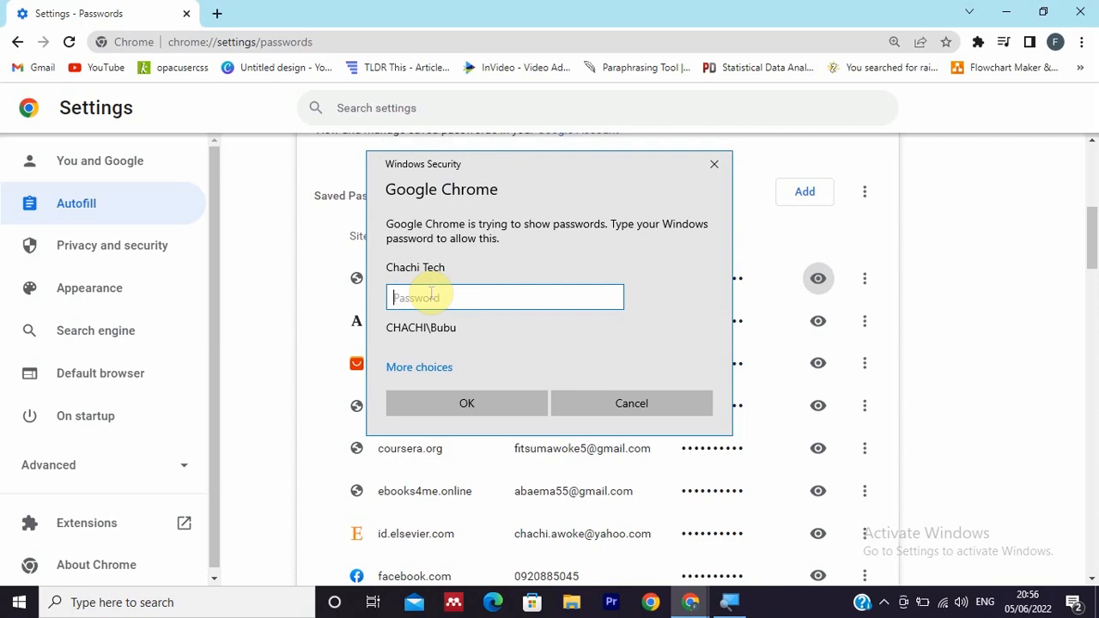
pyautogui.moveTo(515, 333)
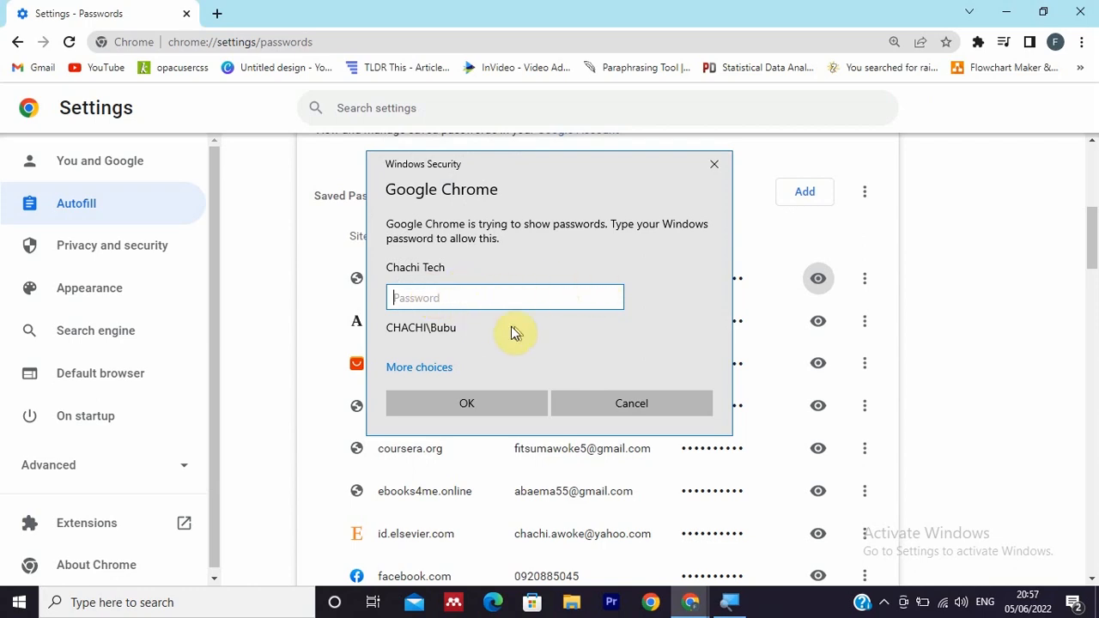
pyautogui.moveTo(489, 302)
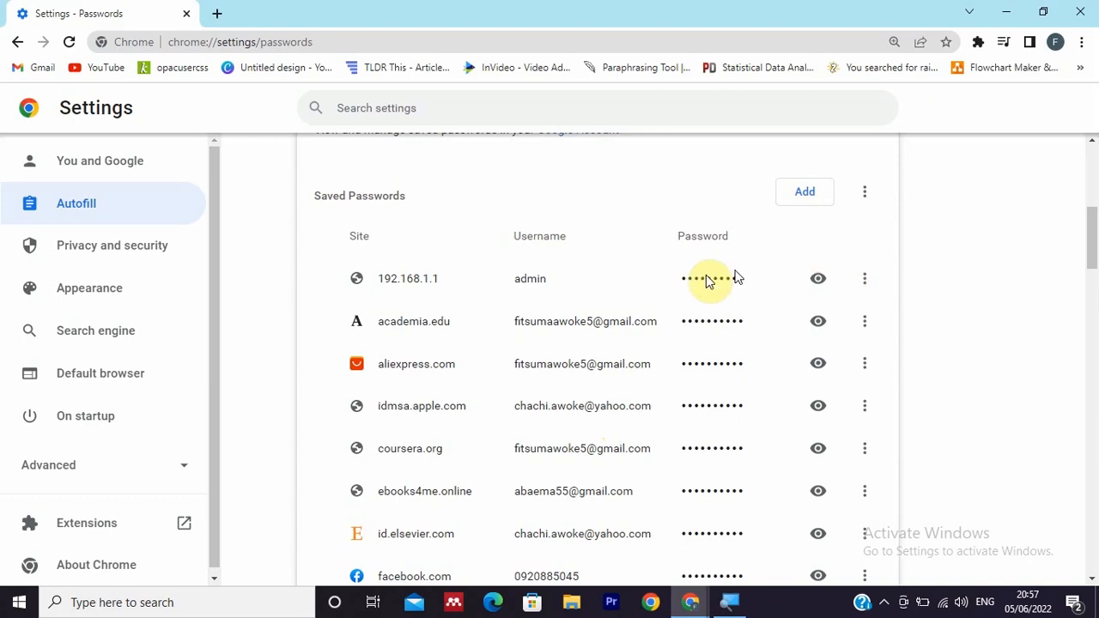
pyautogui.scroll(-3)
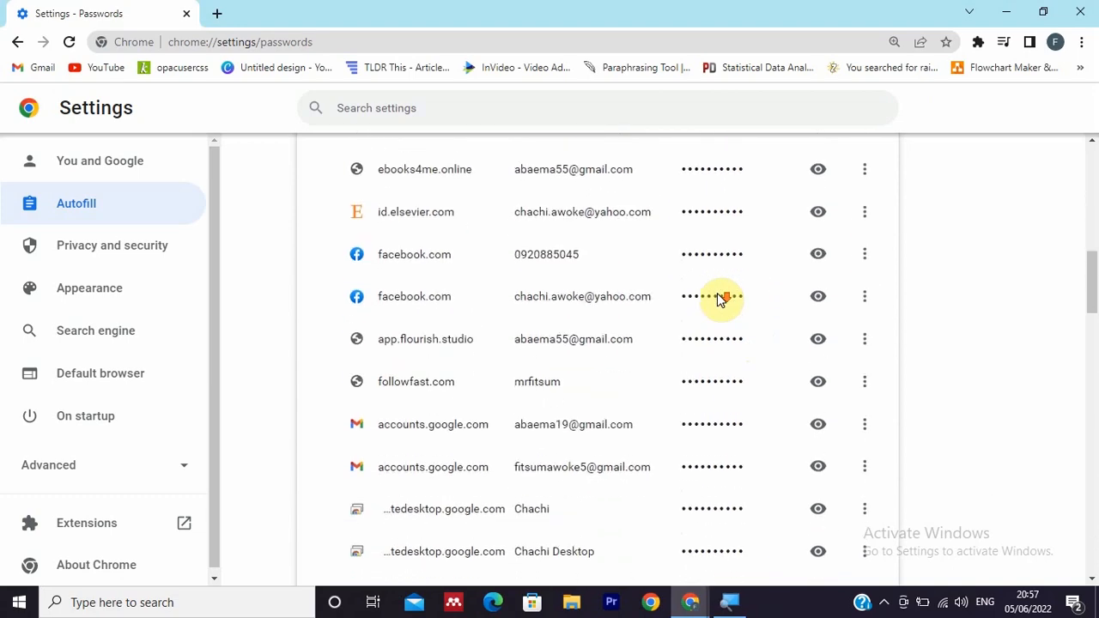
pyautogui.scroll(-3)
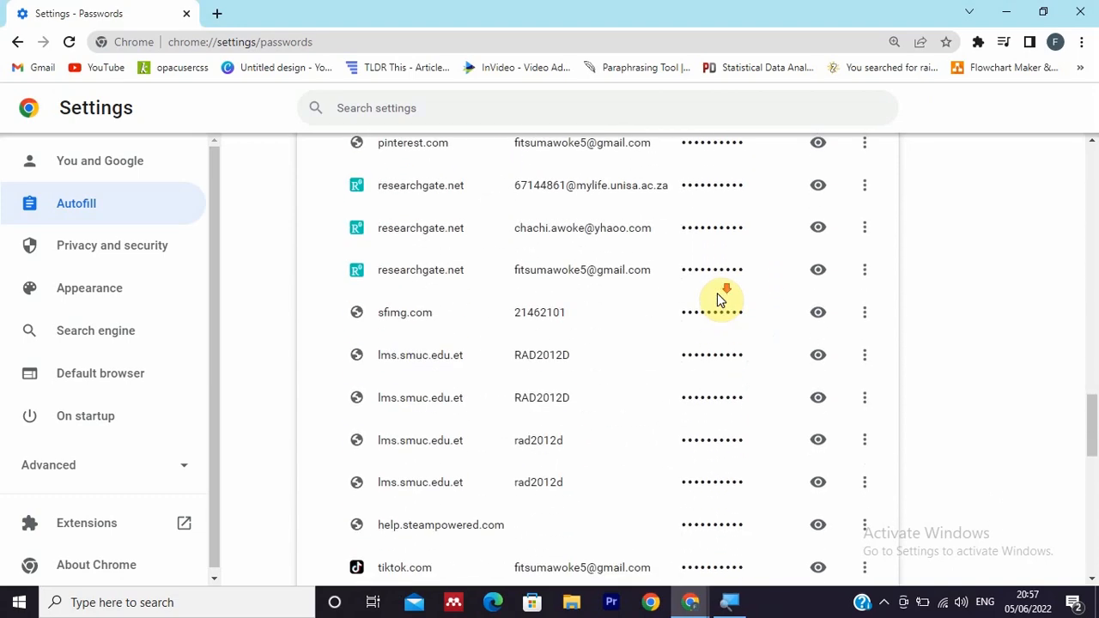
pyautogui.scroll(-3)
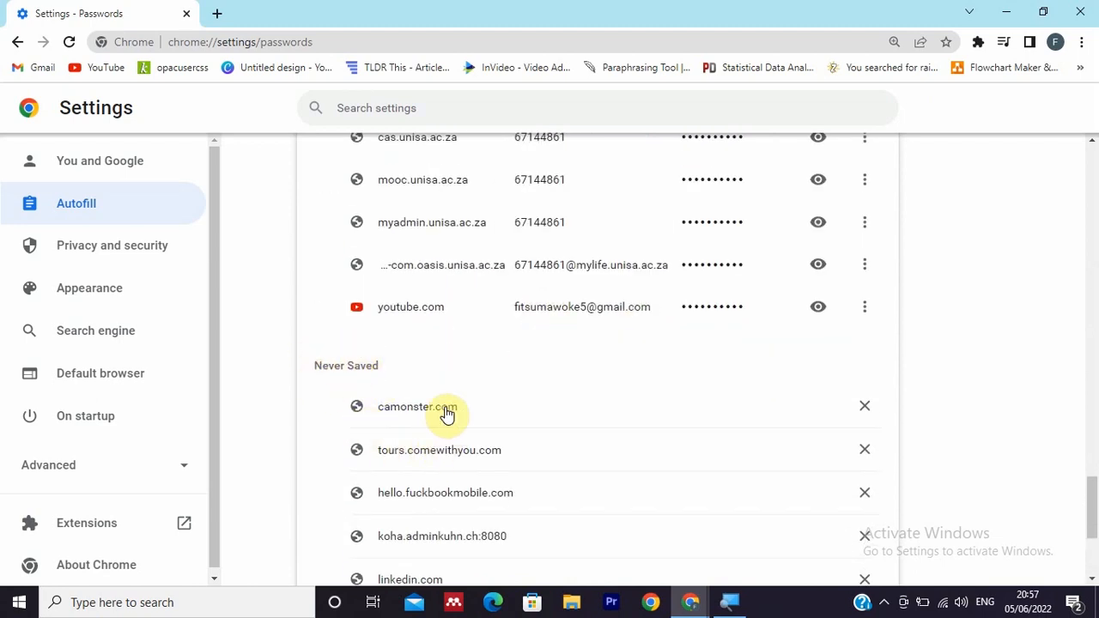
pyautogui.scroll(-3)
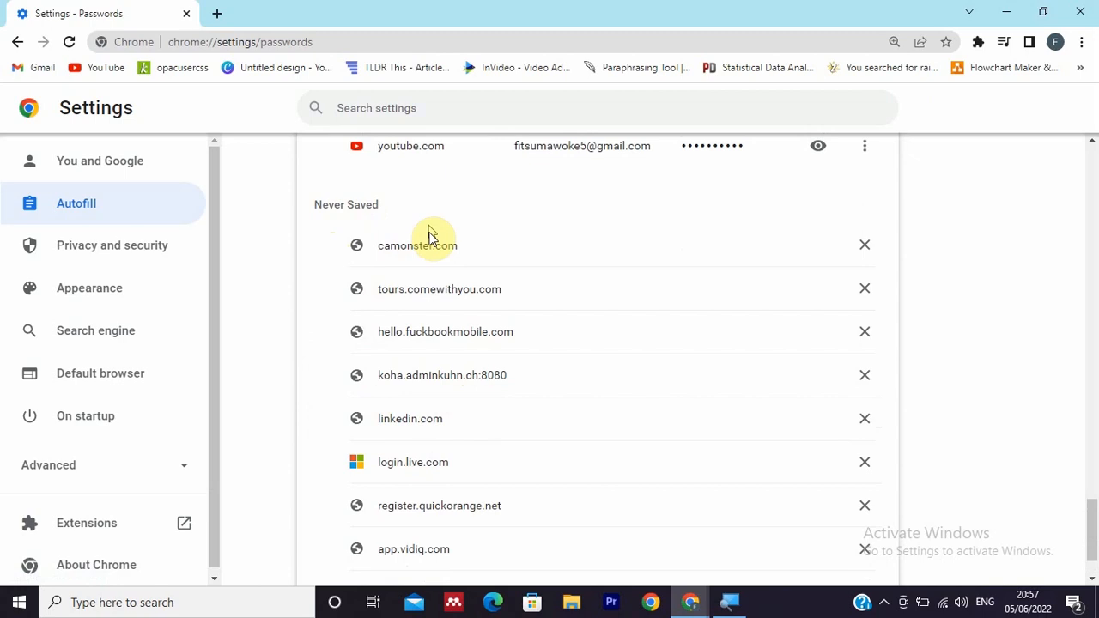
pyautogui.moveTo(357, 309)
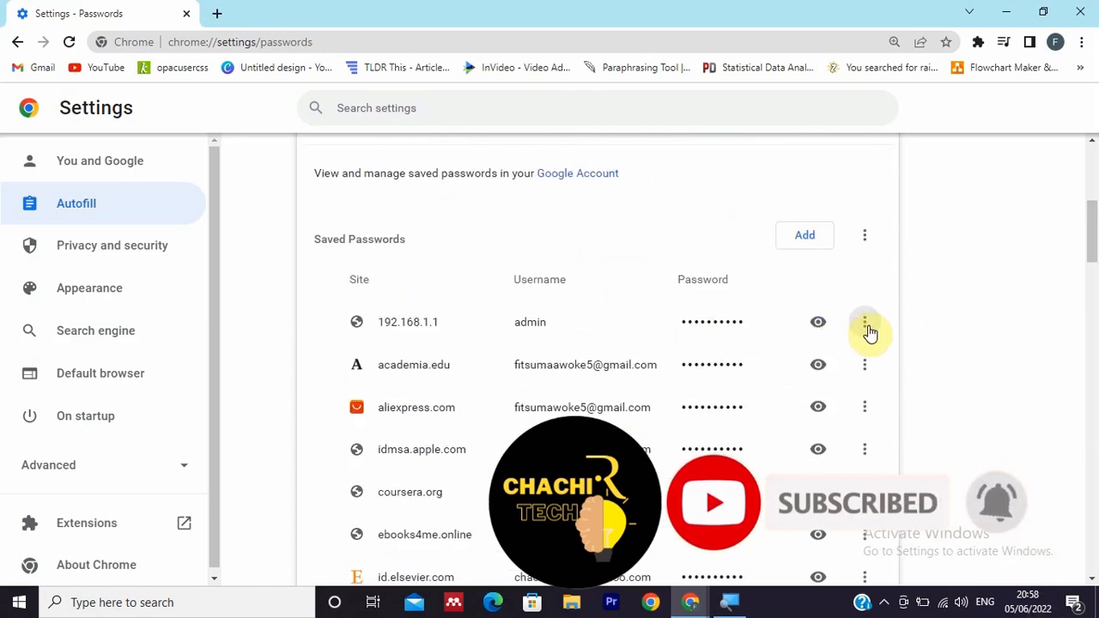
# Show Copy/Edit/Remove options for the 192.168.1.1 entry, then start a new tab.
pyautogui.click(865, 322)
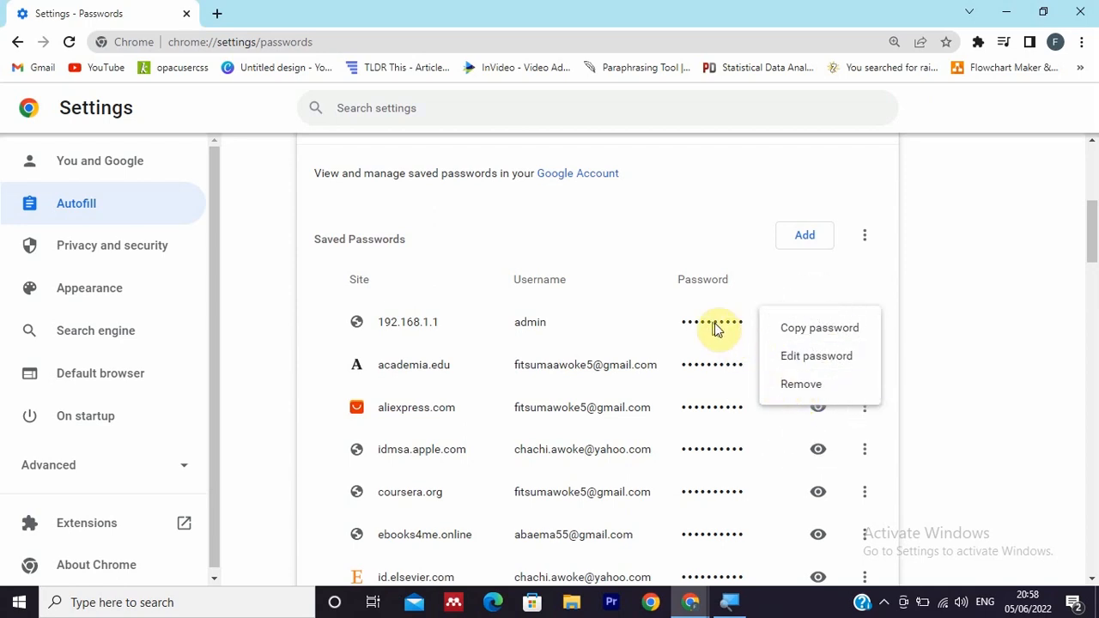
pyautogui.moveTo(146, 110)
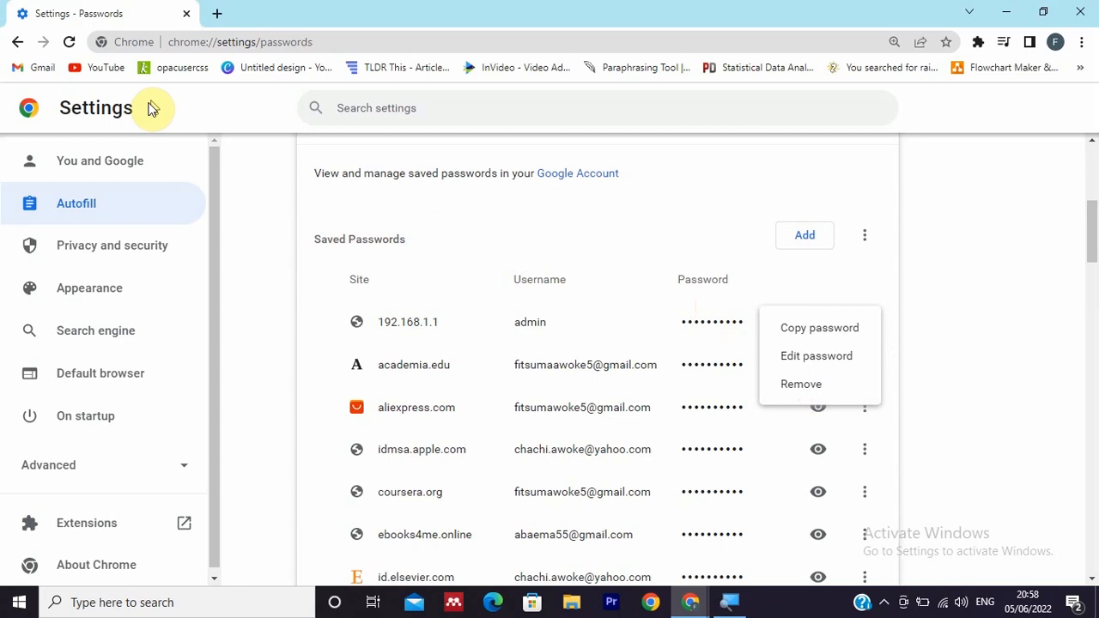
pyautogui.click(216, 14)
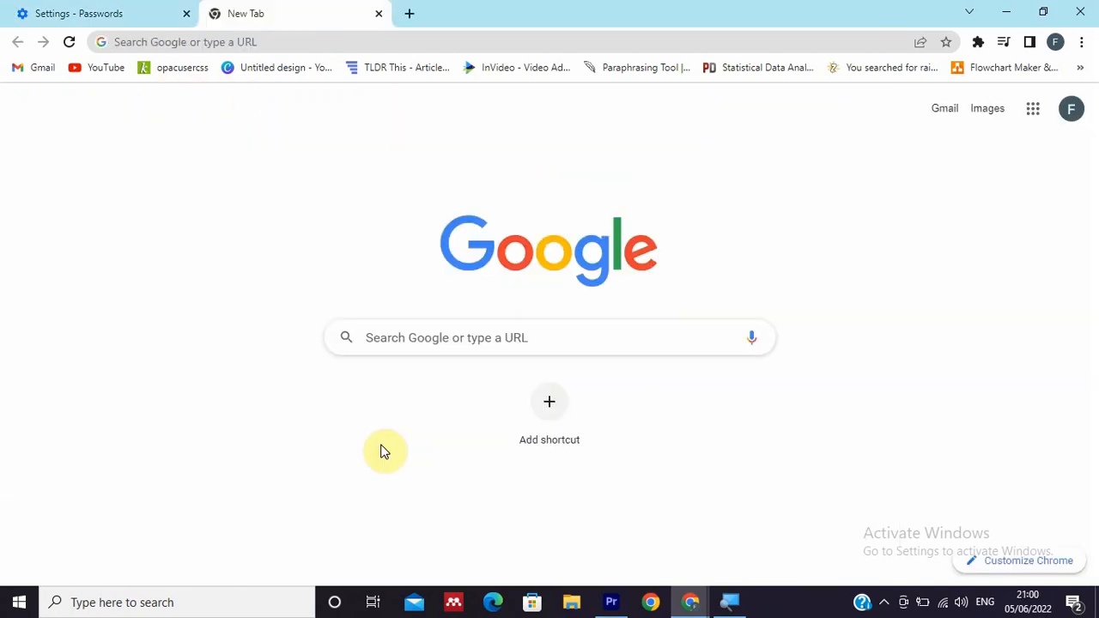